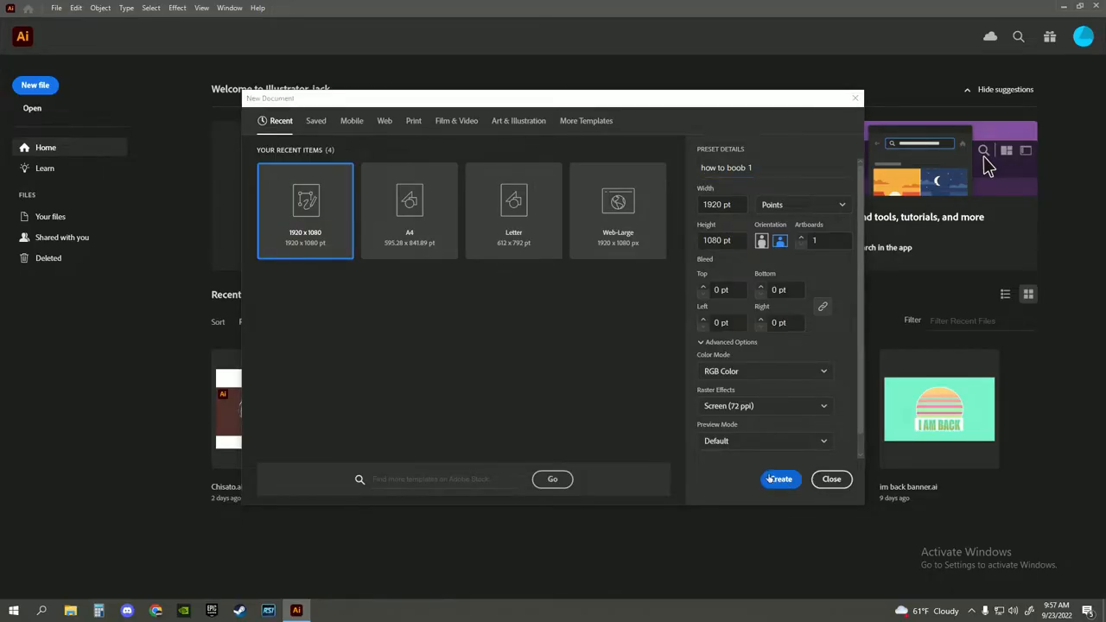
Step: Create the new 1920 x 1080 document from the New Document dialog
left_click(780, 478)
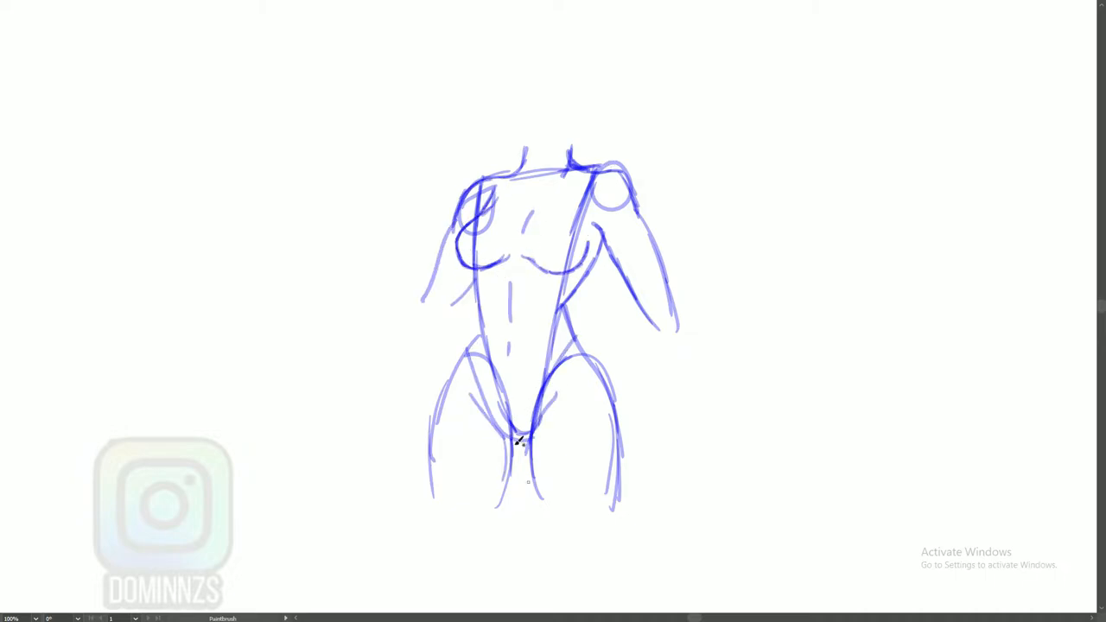
Step: Paint a blue Paintbrush stroke forming part of the kneeling ponytailed figure
left_click_drag(519, 440, 481, 330)
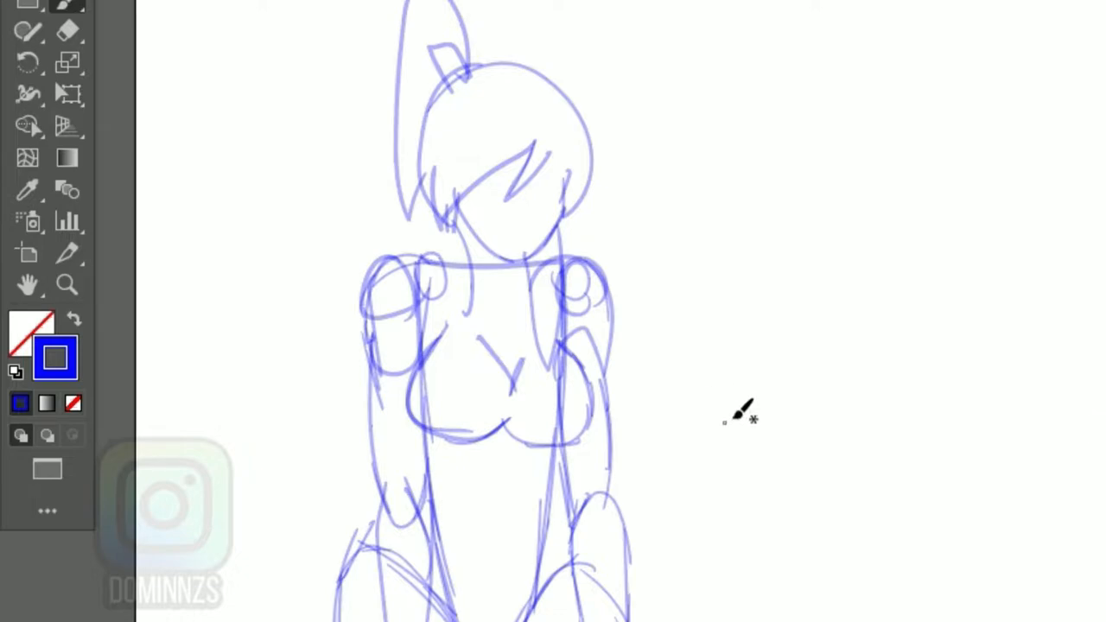
mouse_move(653, 341)
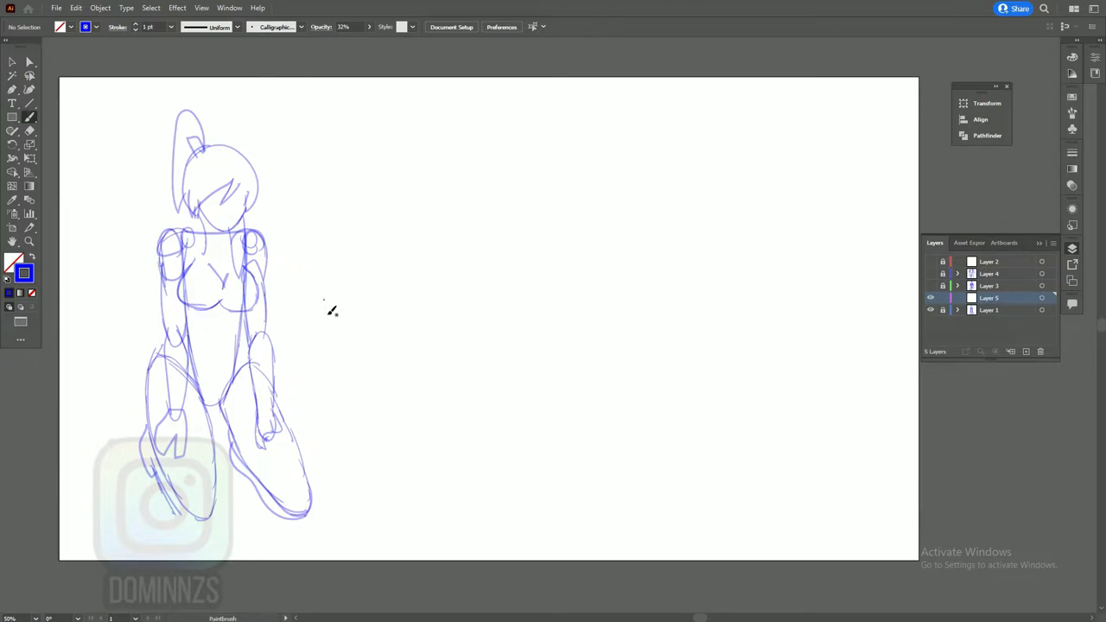
Step: Paint the V torso outline with shoulder circles, a vertical centre line and neck lines
left_click_drag(309, 244, 335, 396)
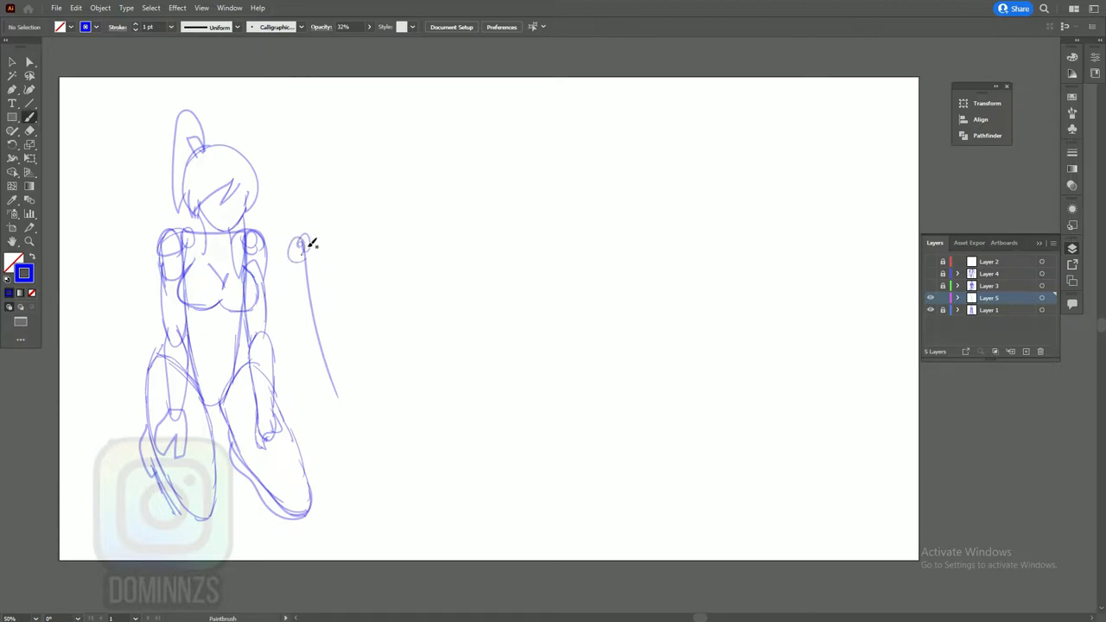
left_click_drag(303, 237, 389, 272)
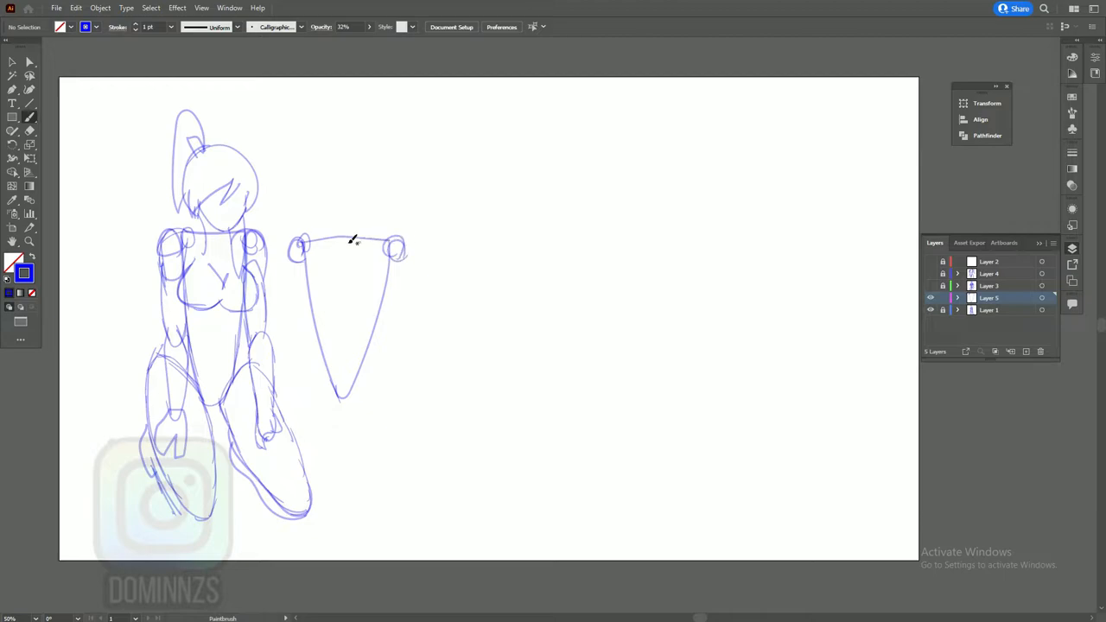
left_click_drag(348, 346, 337, 402)
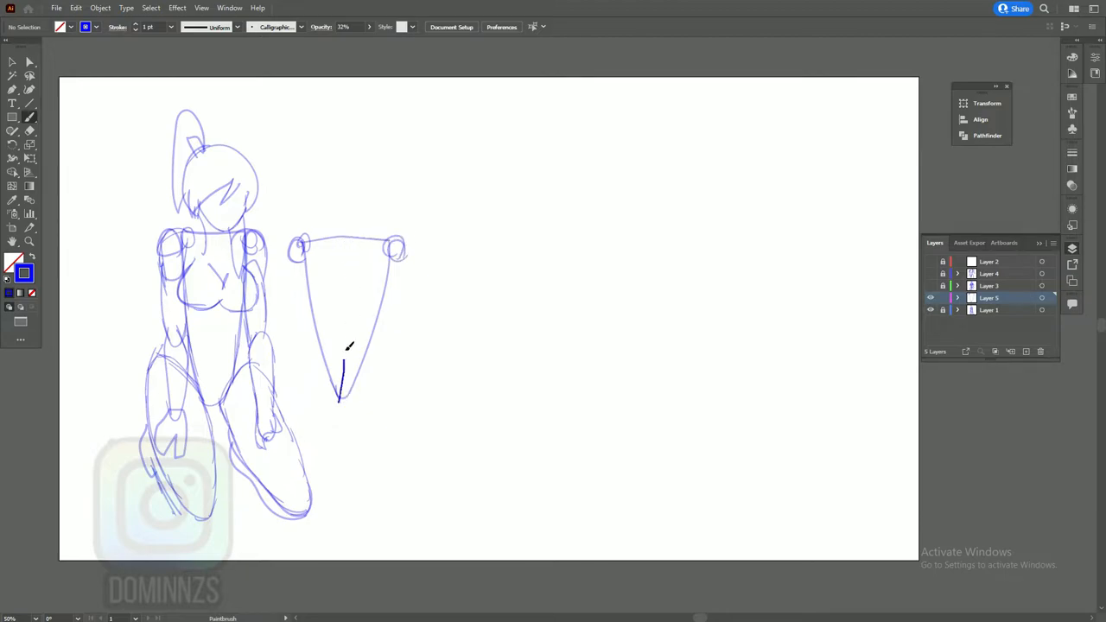
left_click_drag(344, 194, 337, 407)
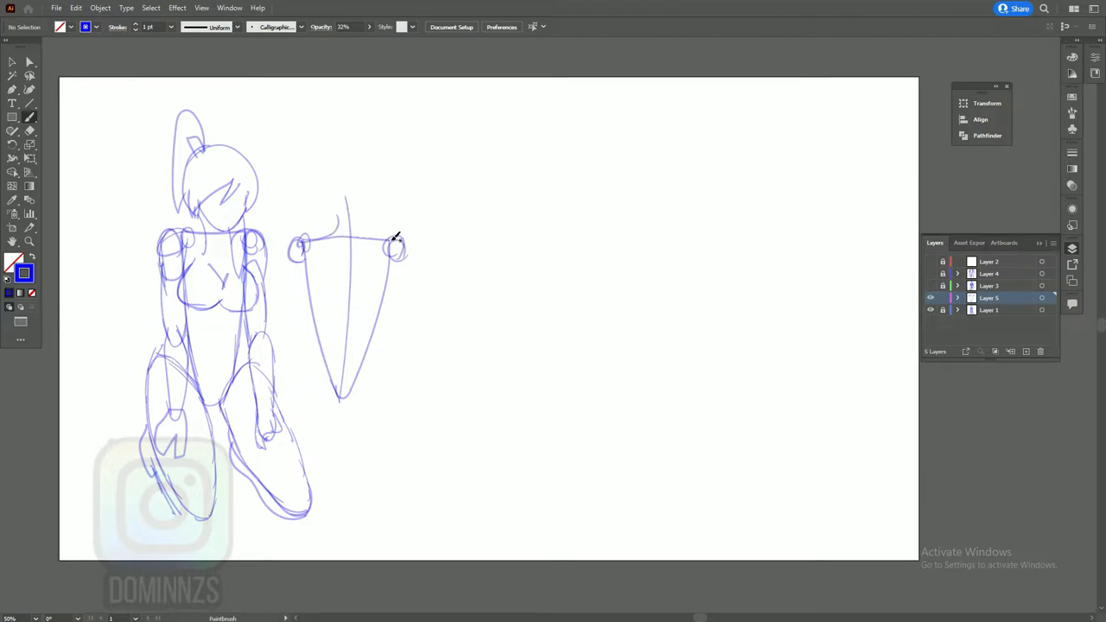
left_click_drag(397, 238, 338, 203)
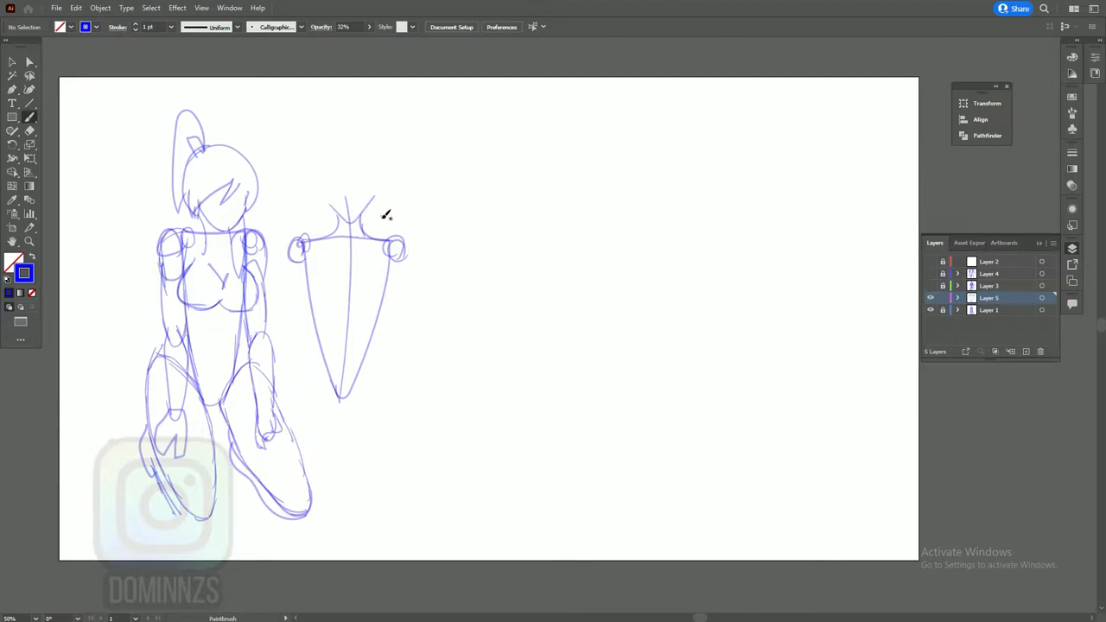
mouse_move(376, 295)
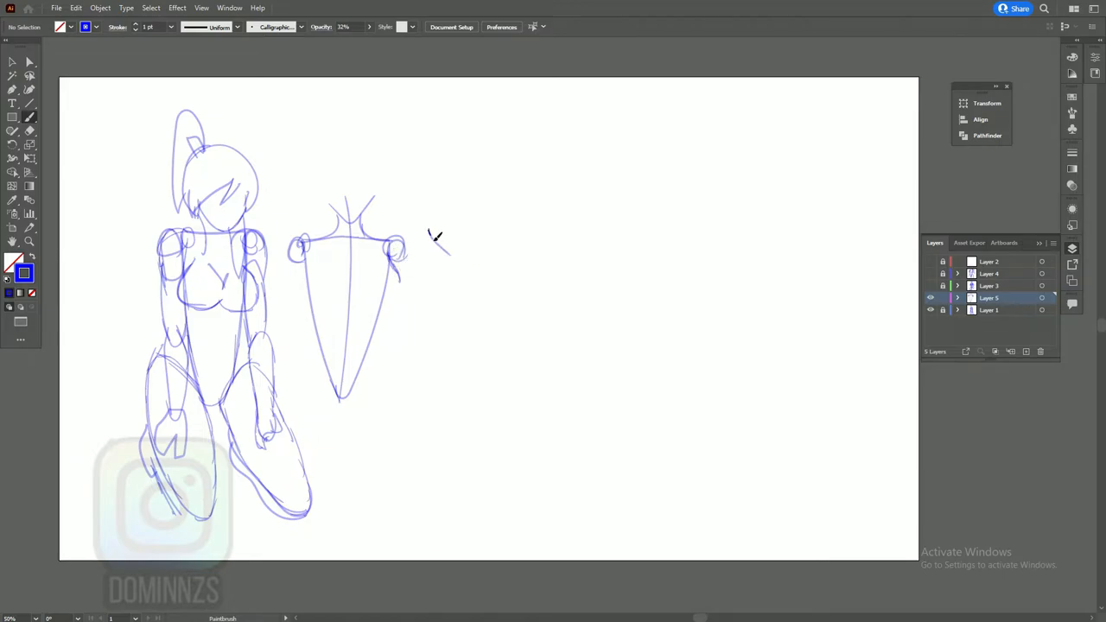
Step: Paint a row of three curved S-shaped strokes right of the torso diagram
left_click_drag(432, 237, 445, 272)
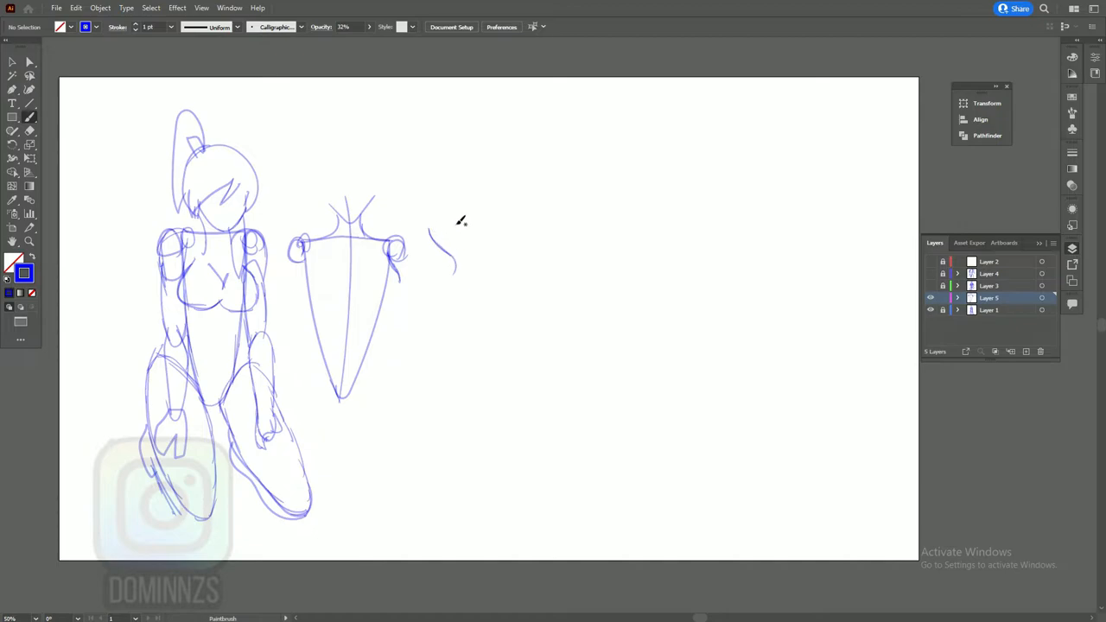
left_click_drag(458, 225, 471, 276)
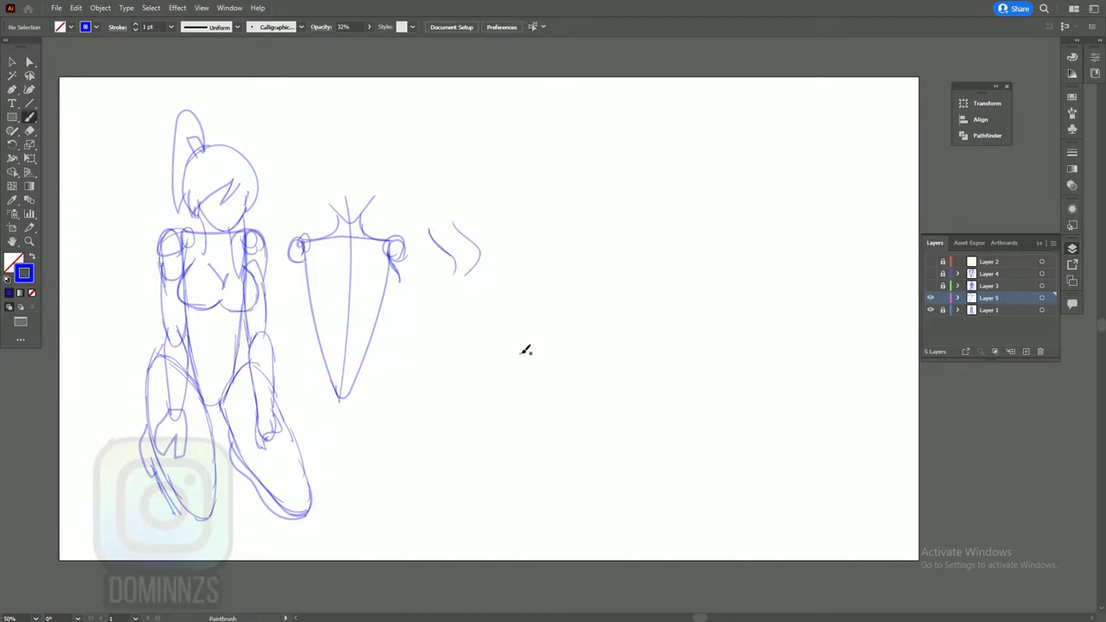
left_click_drag(476, 220, 506, 259)
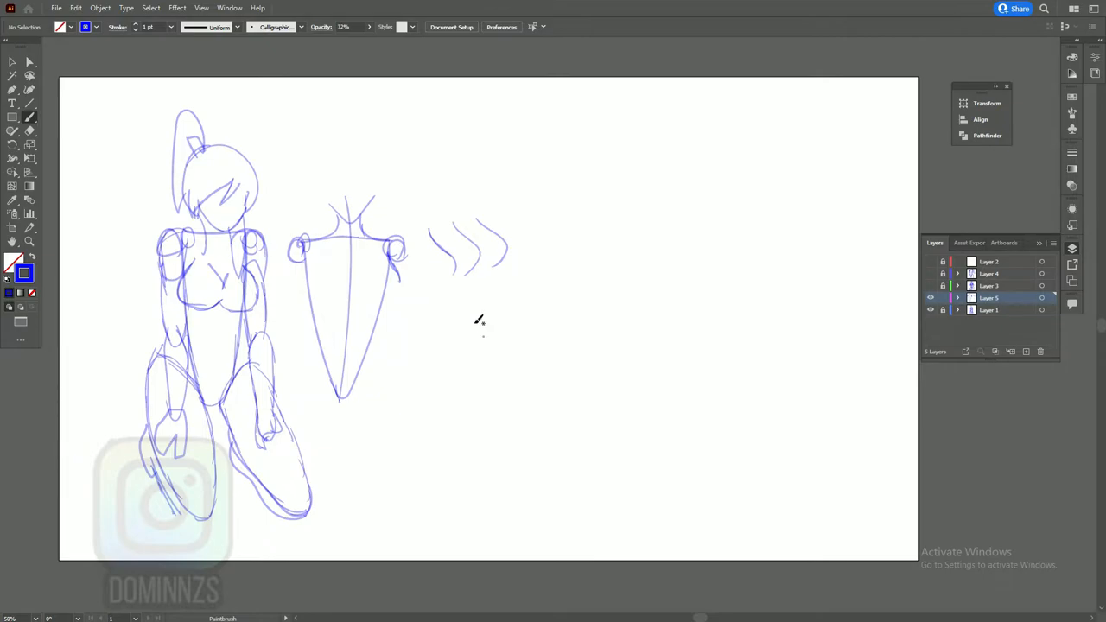
mouse_move(495, 313)
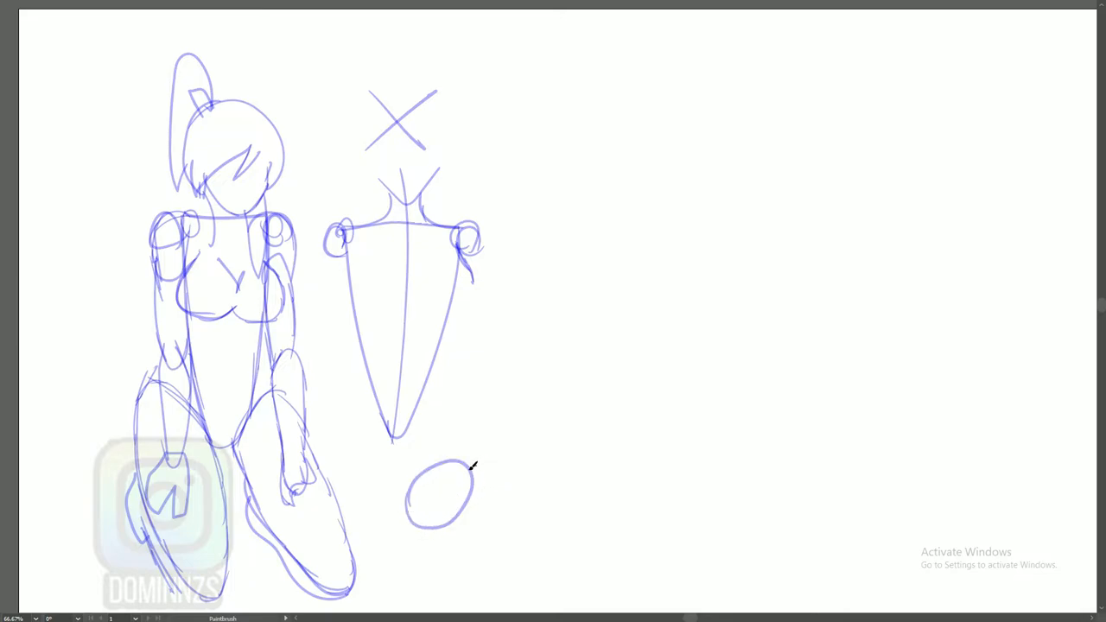
Step: Draw breast contours on the X-marked torso and begin the check-marked example torso
left_click_drag(449, 471, 514, 519)
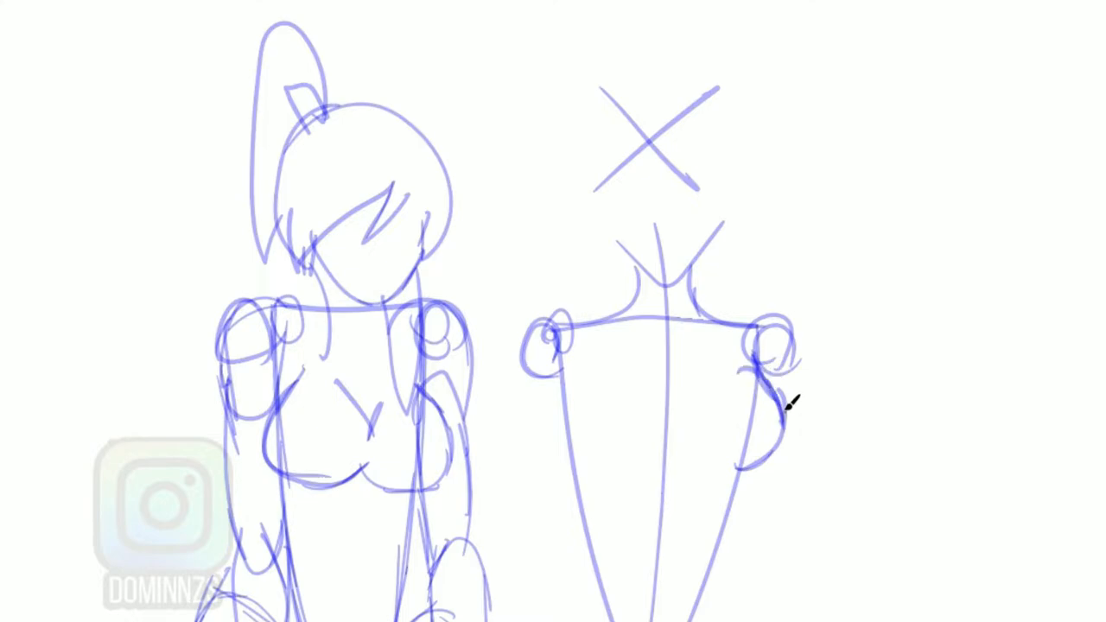
left_click_drag(778, 406, 665, 510)
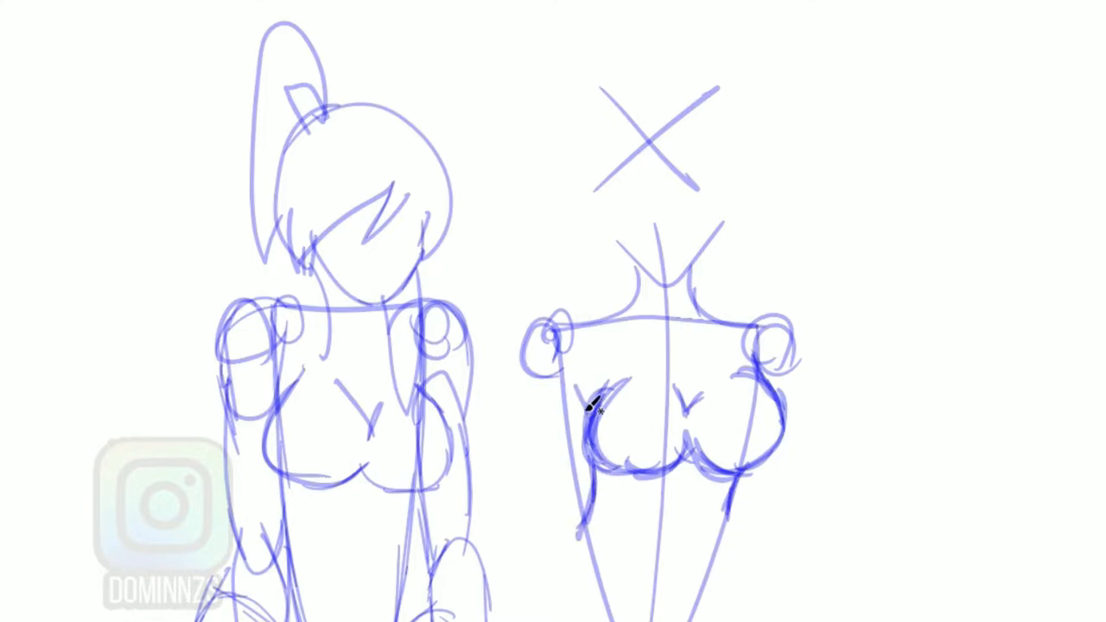
left_click_drag(597, 380, 570, 441)
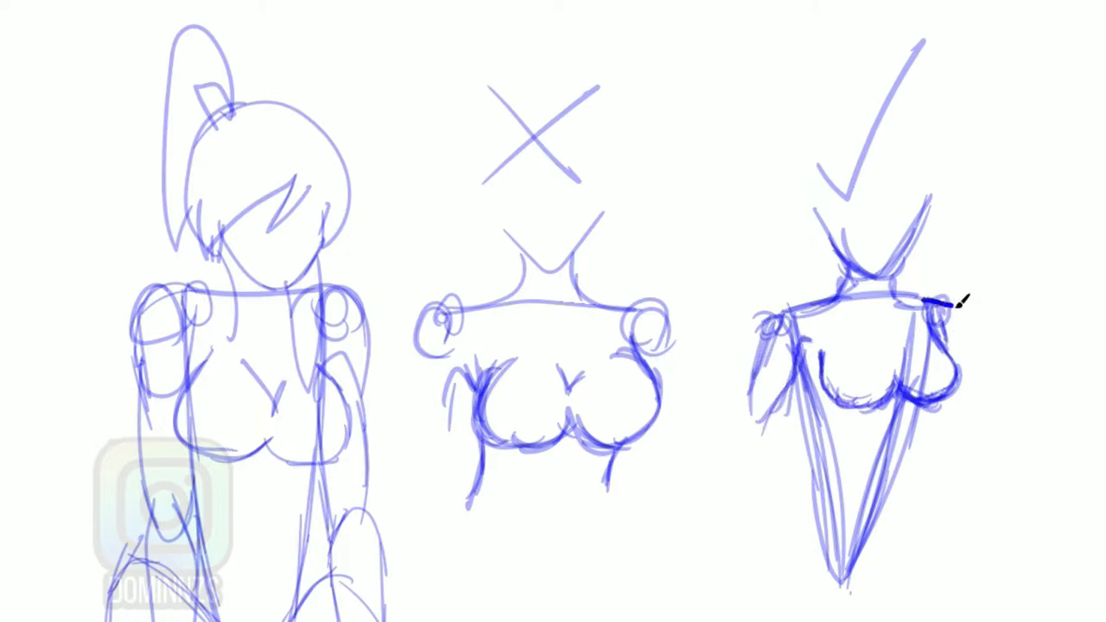
Step: Add the sag note with checked and wrong curves, and write 'can Be ok' under the X torso
left_click_drag(934, 312, 938, 424)
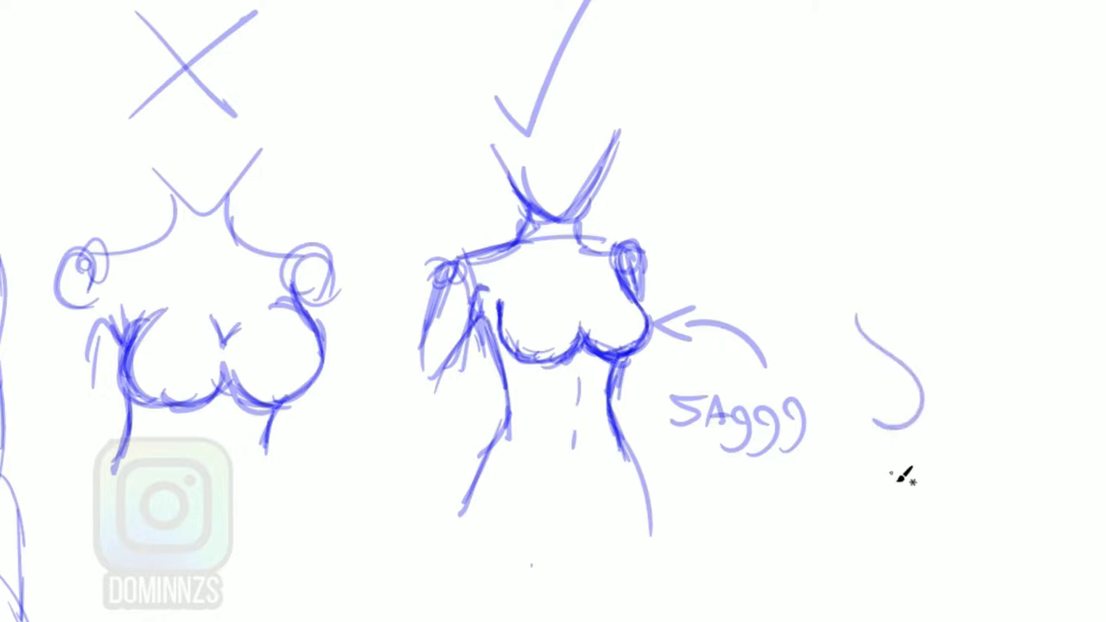
mouse_move(903, 337)
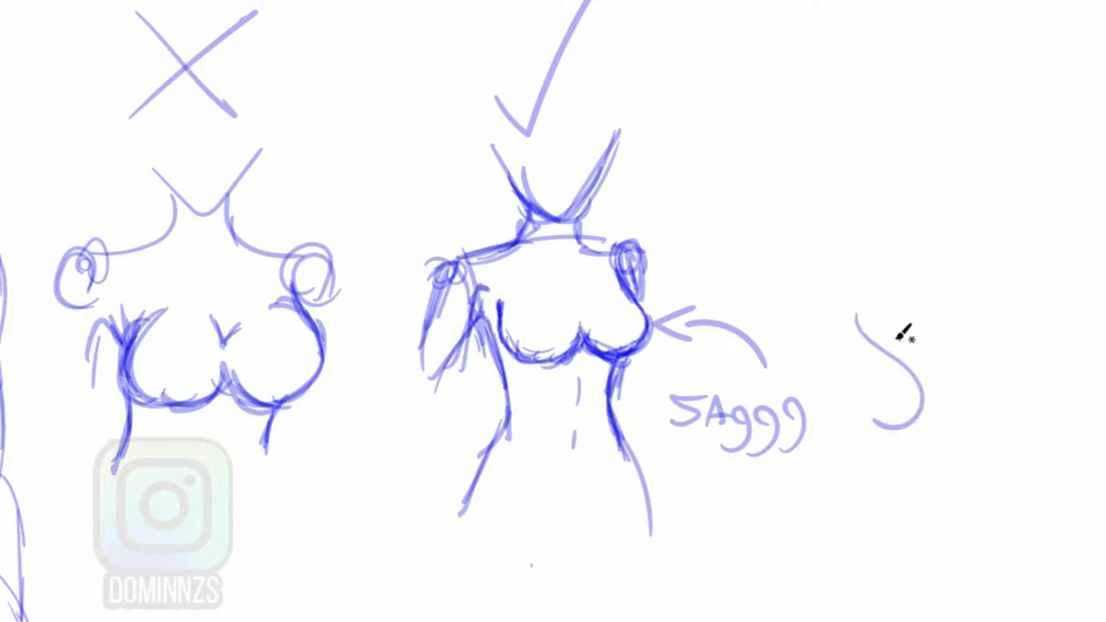
left_click_drag(908, 337, 899, 311)
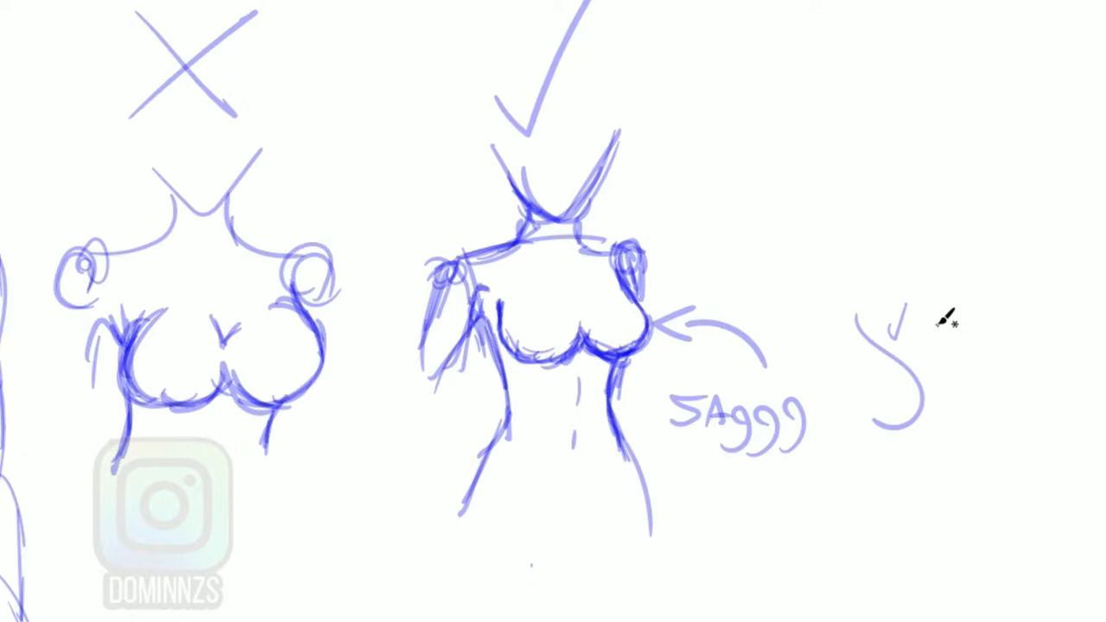
left_click_drag(951, 332, 1007, 346)
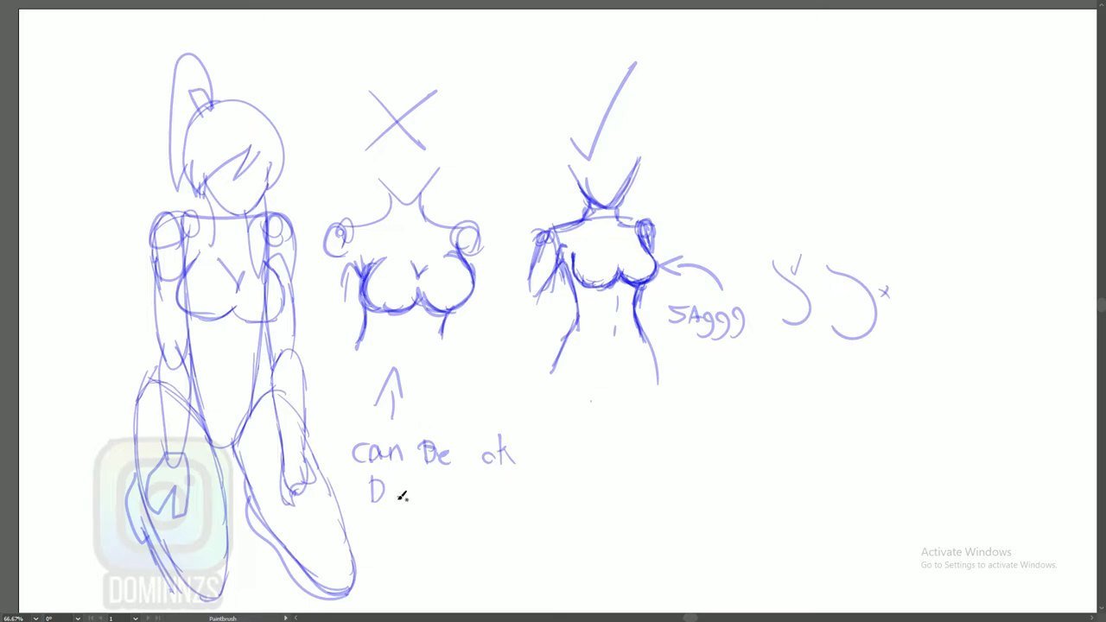
left_click_drag(380, 498, 454, 501)
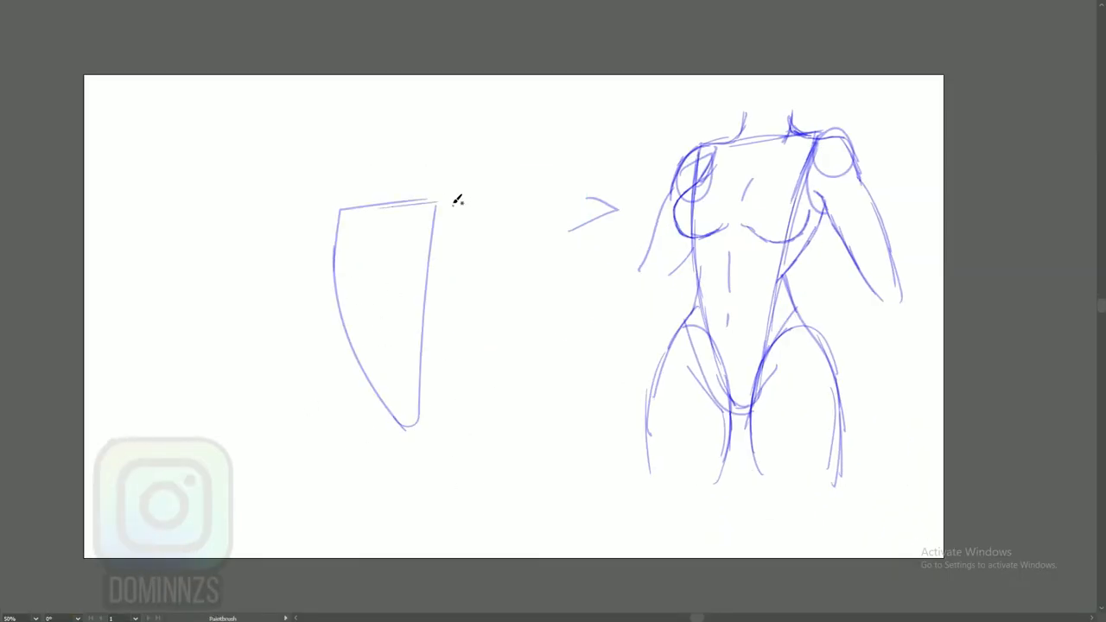
Step: Sketch neck, shoulders, both breast curves, a side line and a left profile curve on the torso
left_click_drag(350, 147, 467, 233)
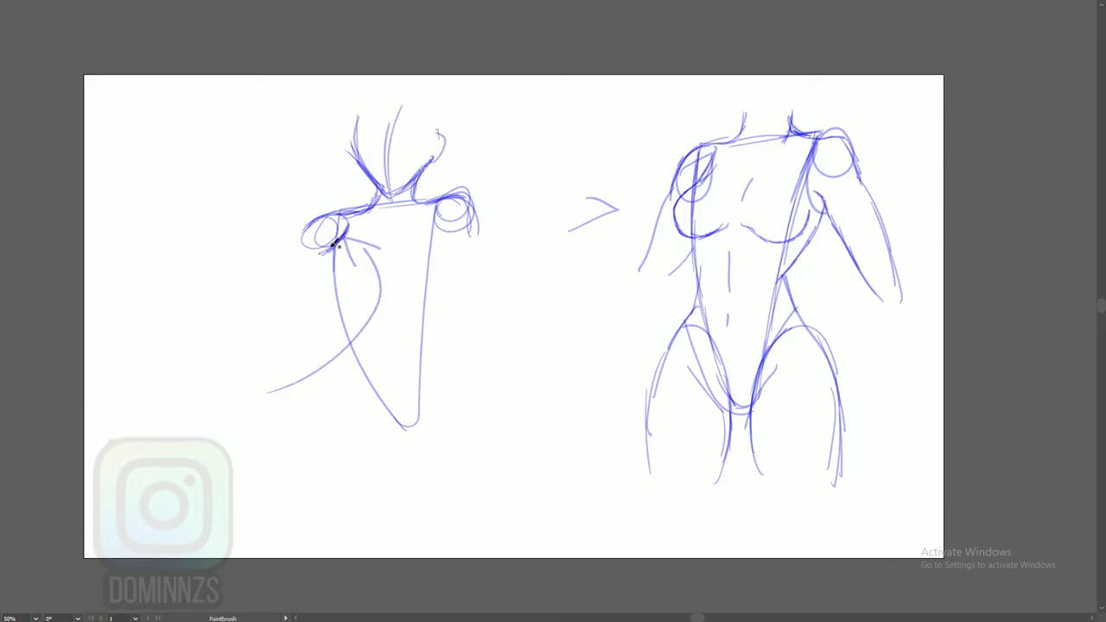
left_click_drag(345, 238, 324, 302)
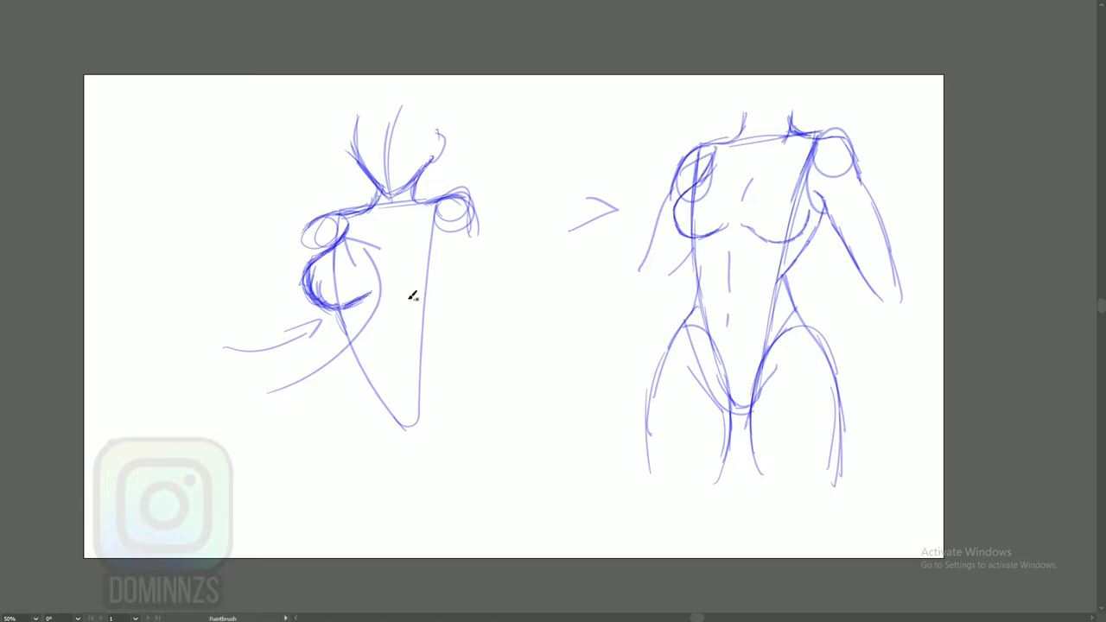
mouse_move(402, 288)
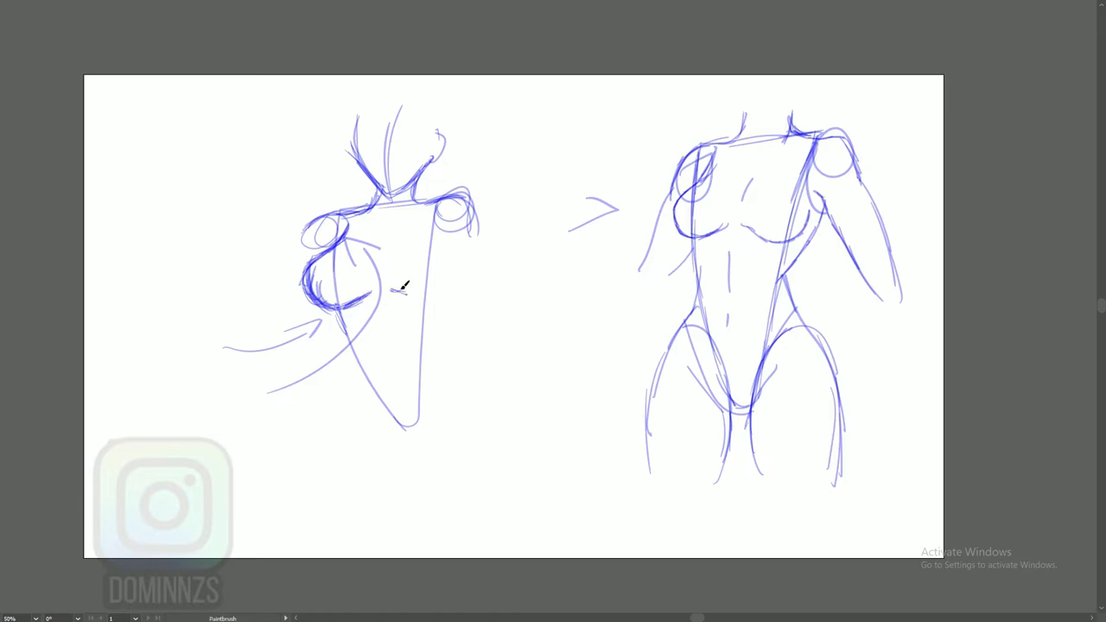
left_click_drag(397, 290, 437, 302)
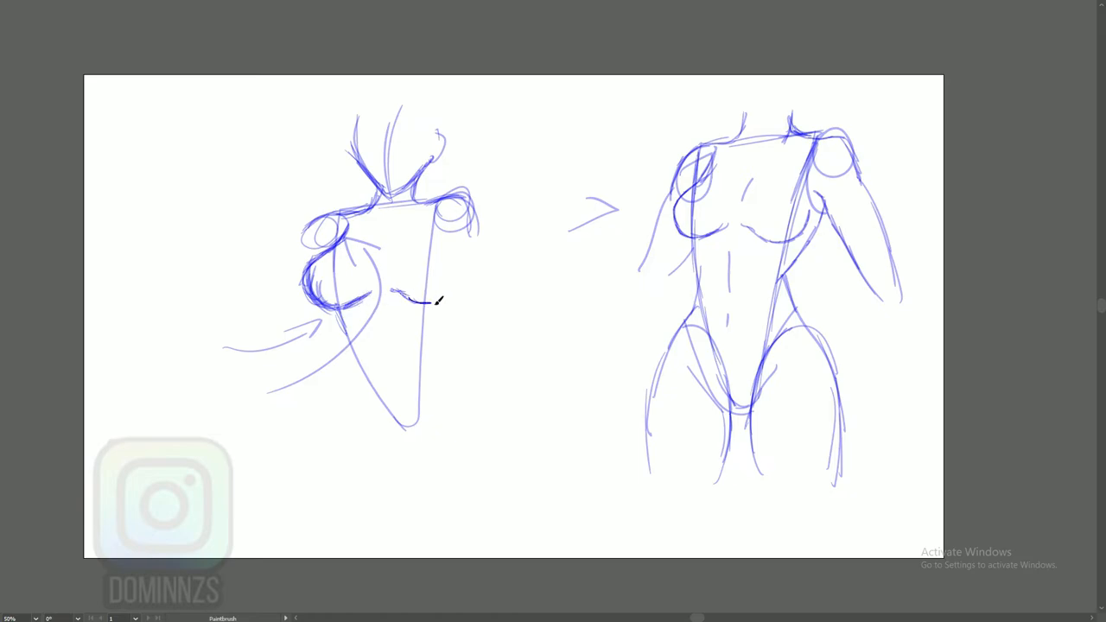
left_click_drag(437, 300, 458, 272)
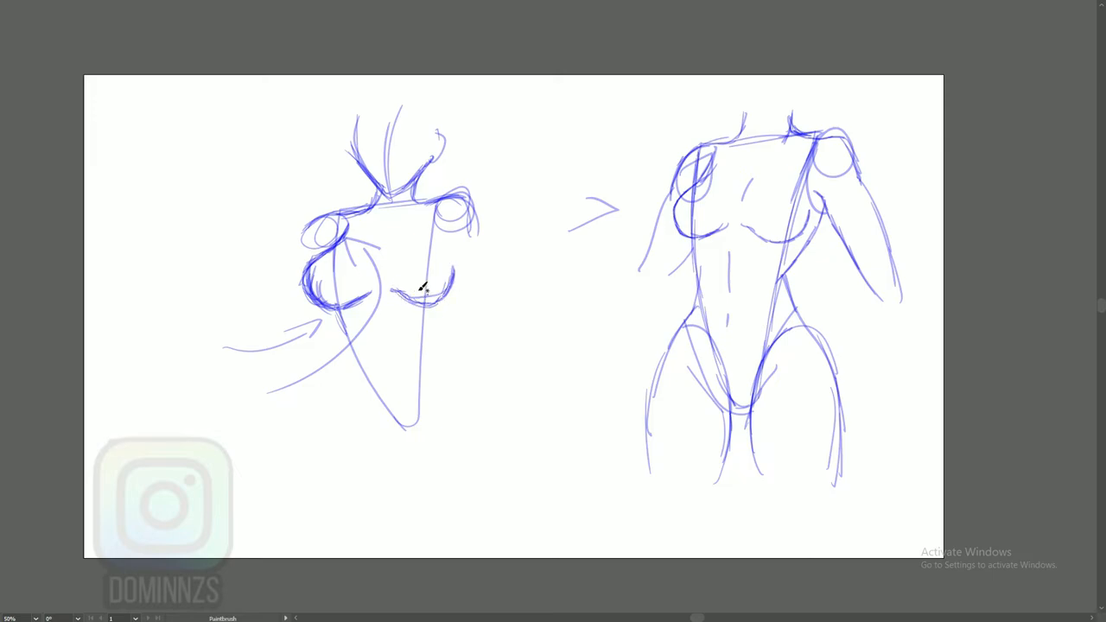
left_click_drag(423, 285, 454, 259)
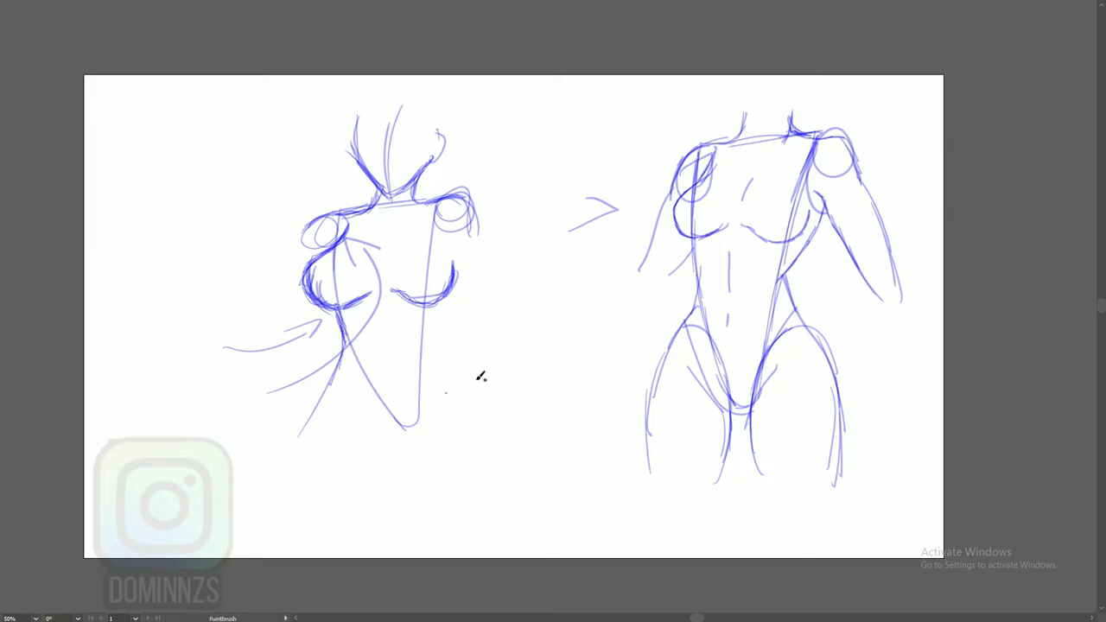
mouse_move(436, 485)
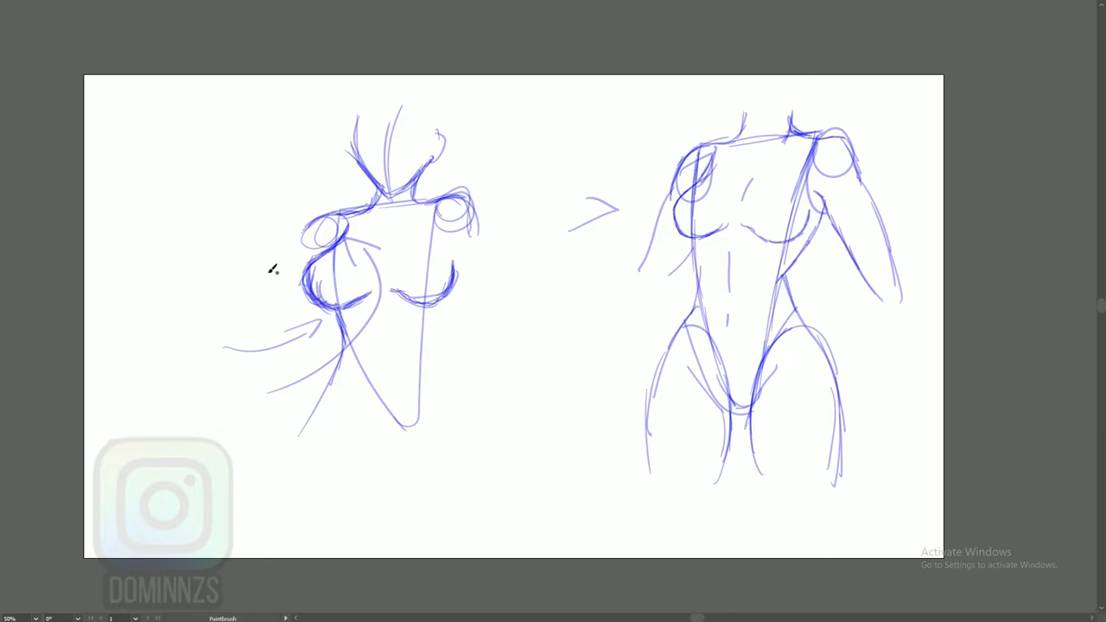
left_click_drag(215, 286, 255, 258)
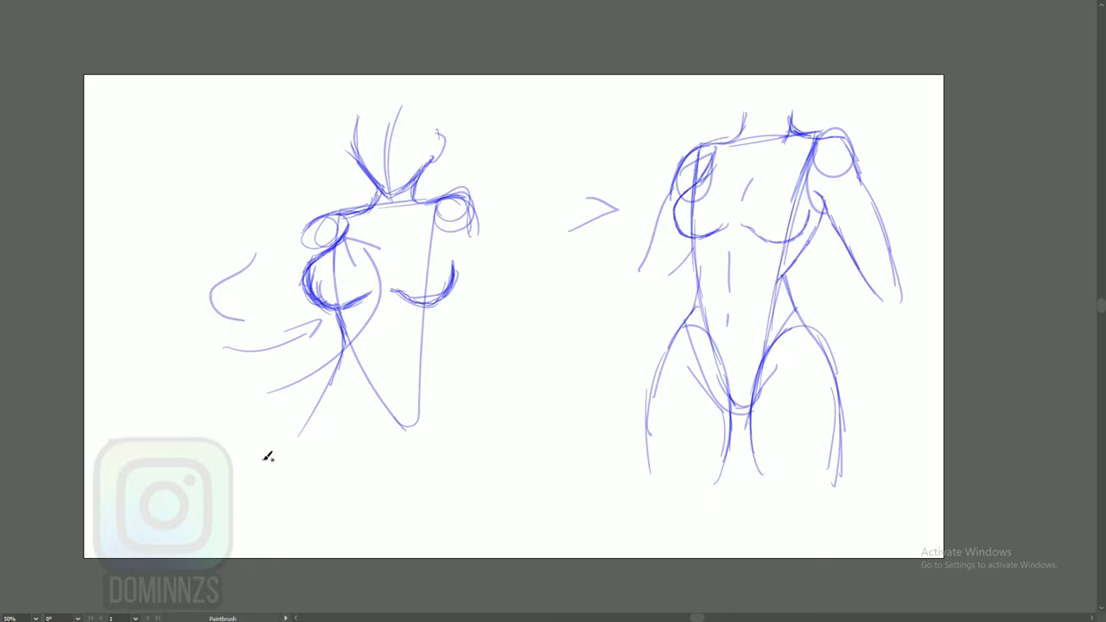
mouse_move(379, 375)
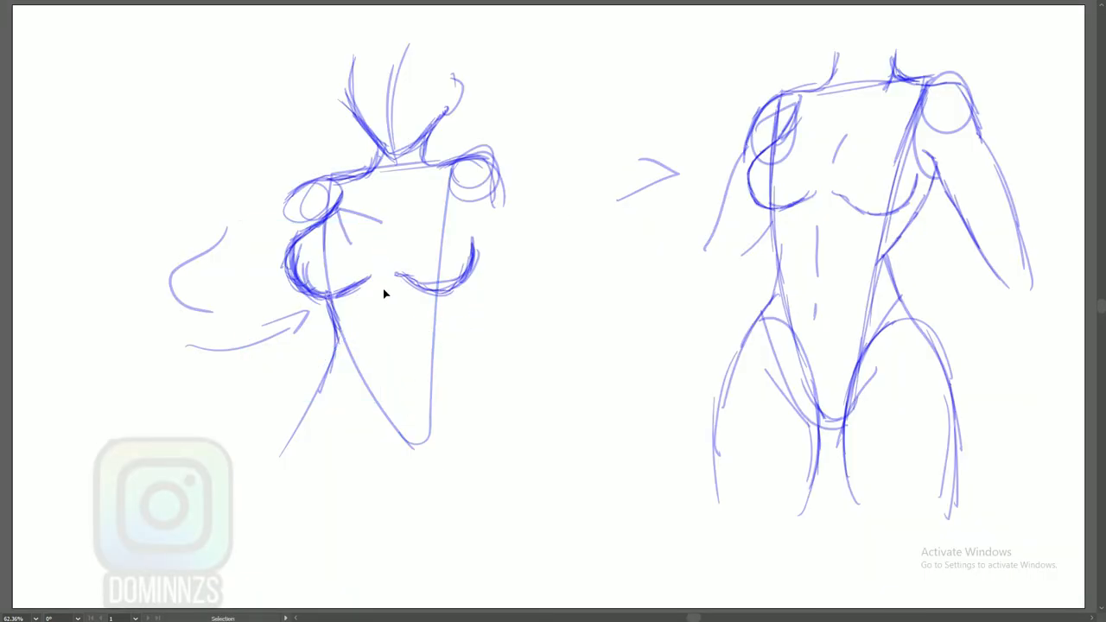
Step: Write 'GAP' with arrows between the breasts and sketch the right and left arms
left_click_drag(363, 216, 415, 449)
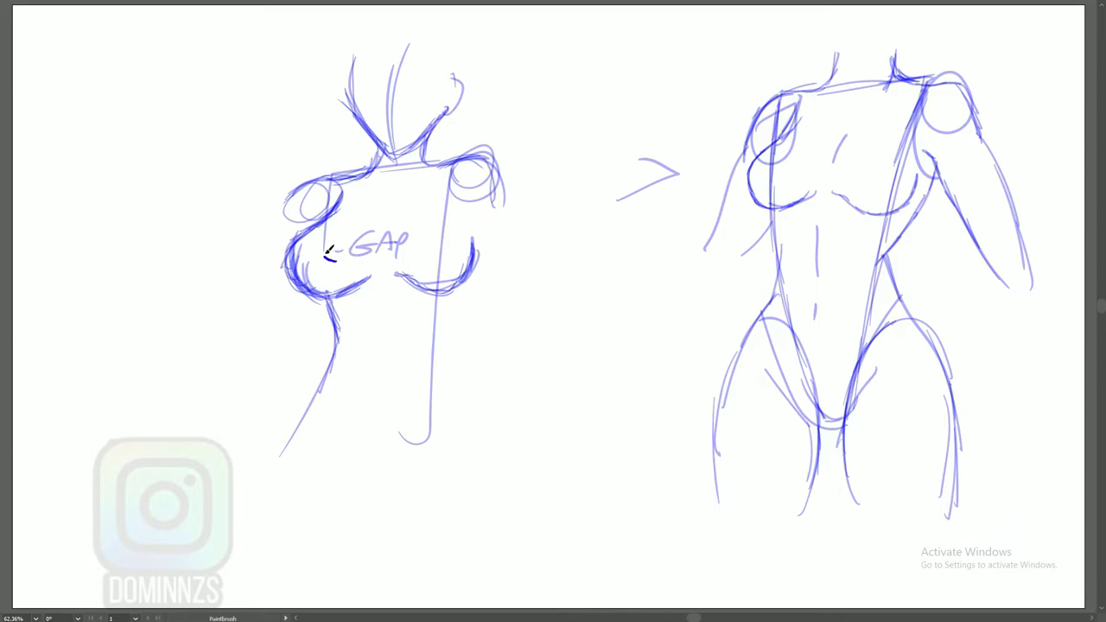
left_click_drag(333, 250, 437, 246)
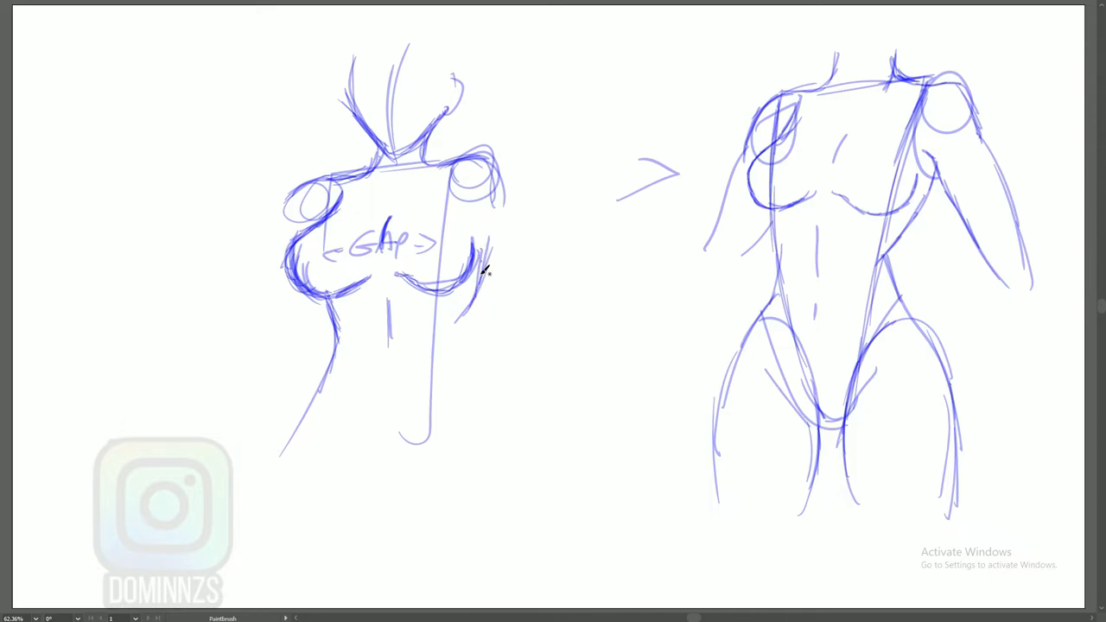
left_click_drag(472, 221, 532, 272)
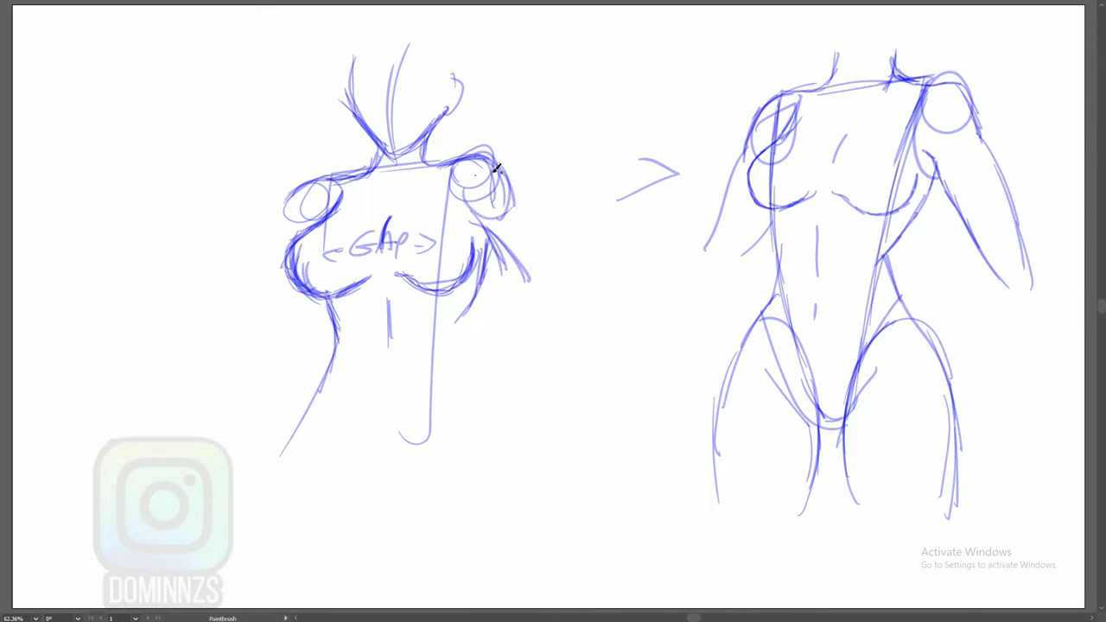
left_click_drag(497, 173, 566, 272)
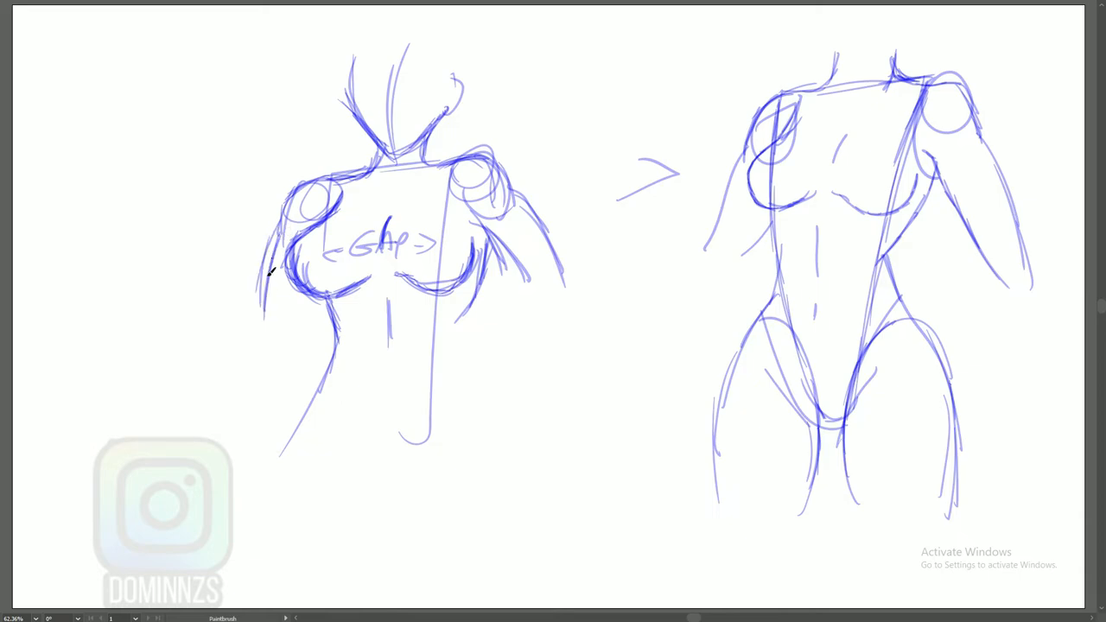
left_click_drag(268, 268, 311, 337)
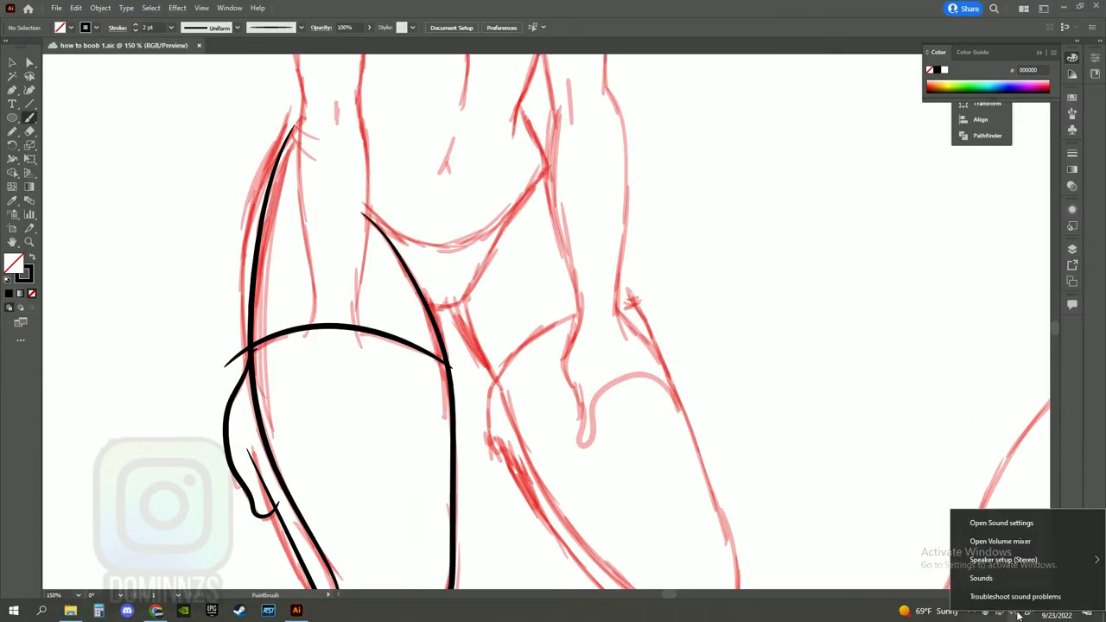
Step: Choose the black stroke and scroll down over the kneeling figure's red sketch
left_click(1002, 523)
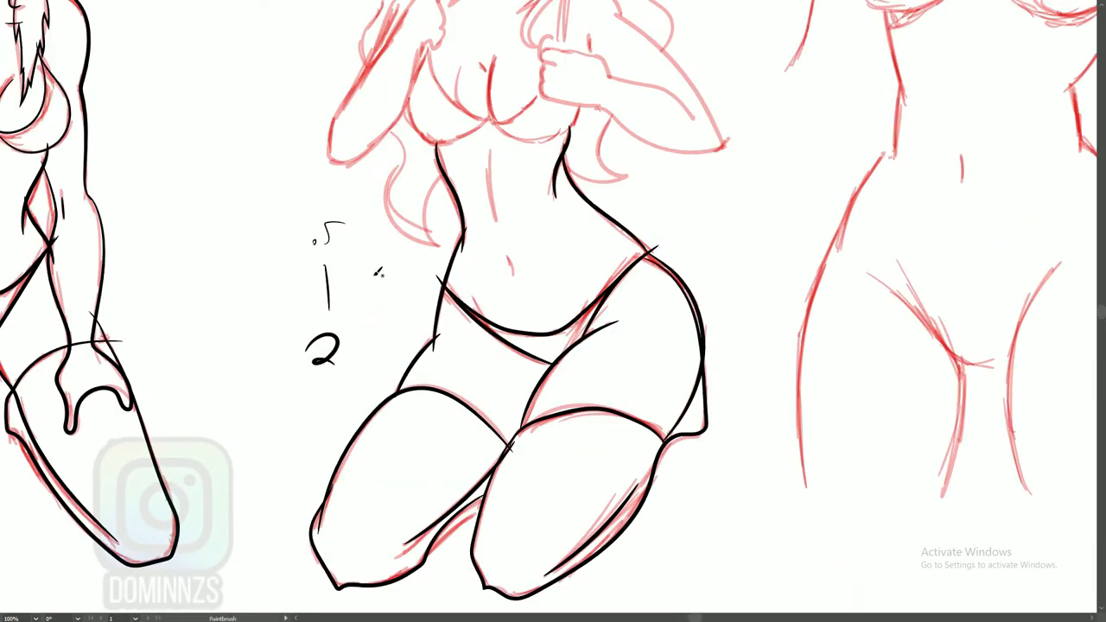
scroll("down", 3)
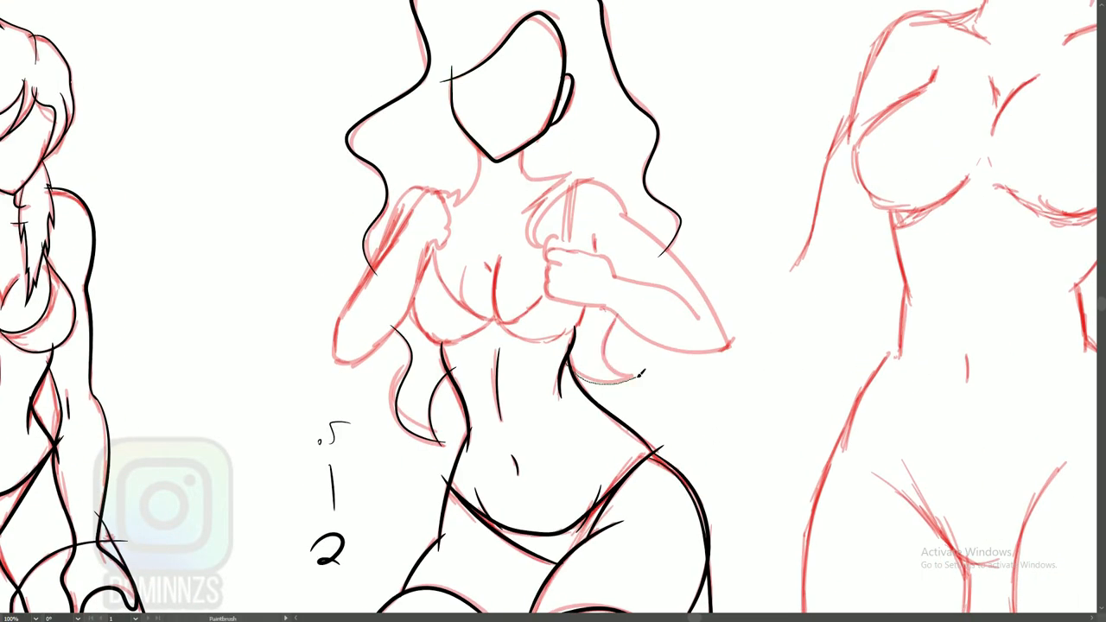